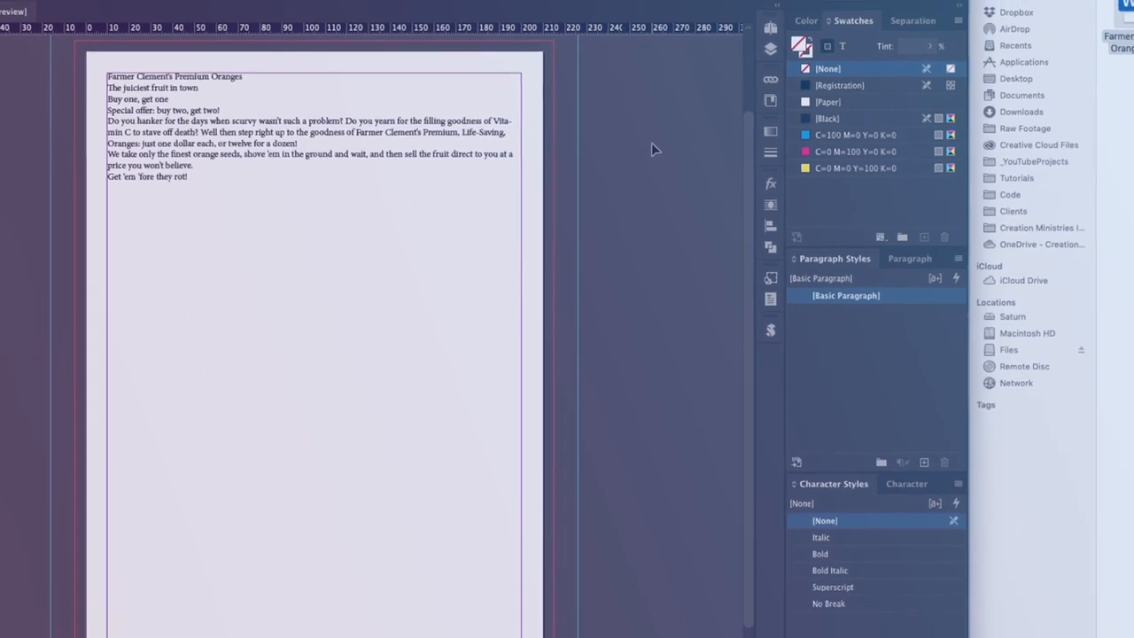
# Drag IMG_4487.jpeg into Photoshop's Open dialog, then place the Farmer Clements Oranges Word file in InDesign.
pyautogui.click(14, 9)
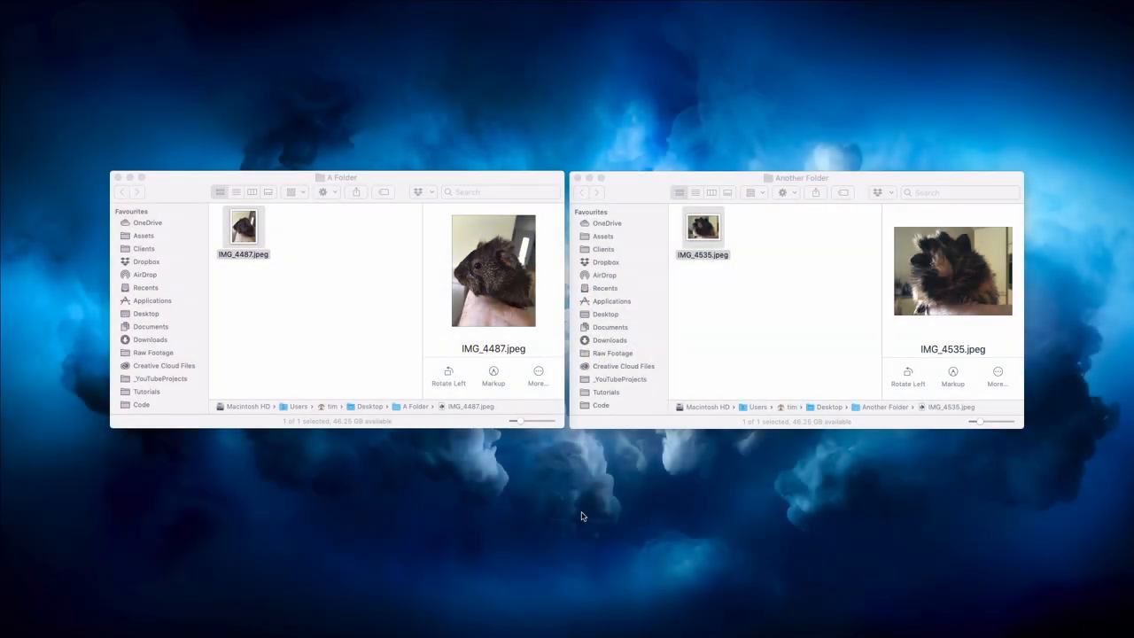
pyautogui.moveTo(404, 188)
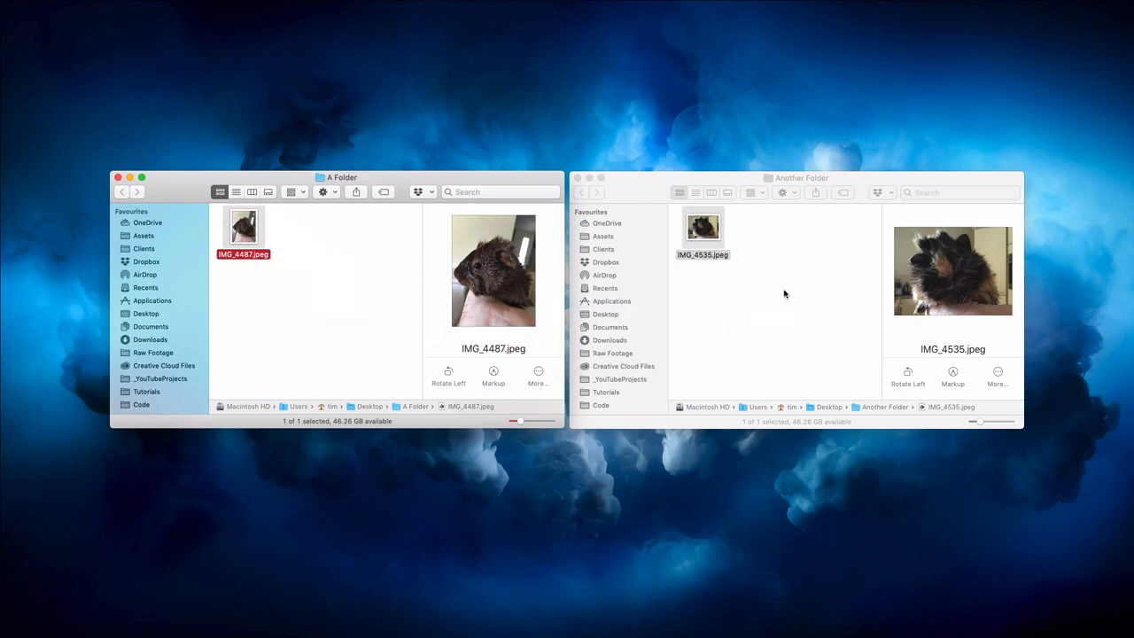
pyautogui.moveTo(244, 229); pyautogui.dragTo(701, 228)
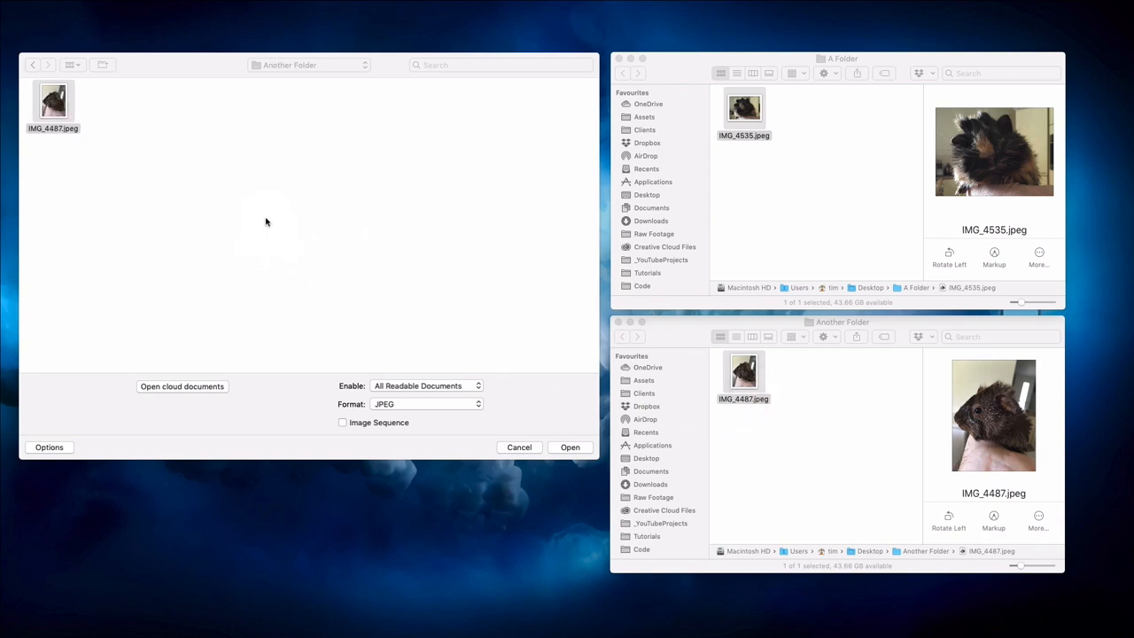
pyautogui.moveTo(383, 280)
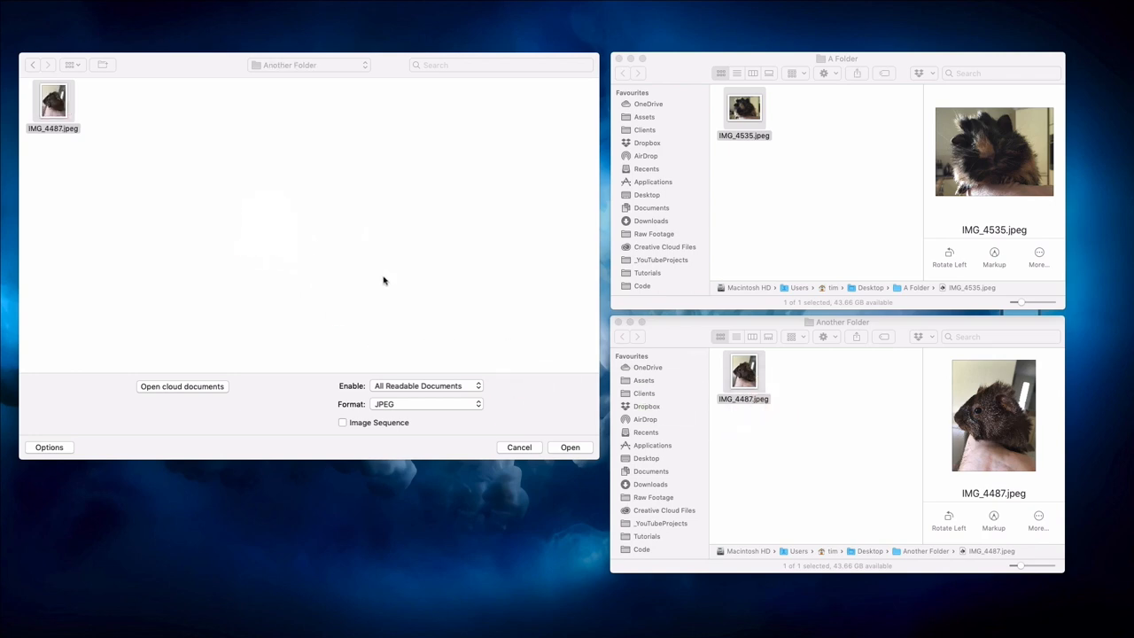
pyautogui.moveTo(521, 445)
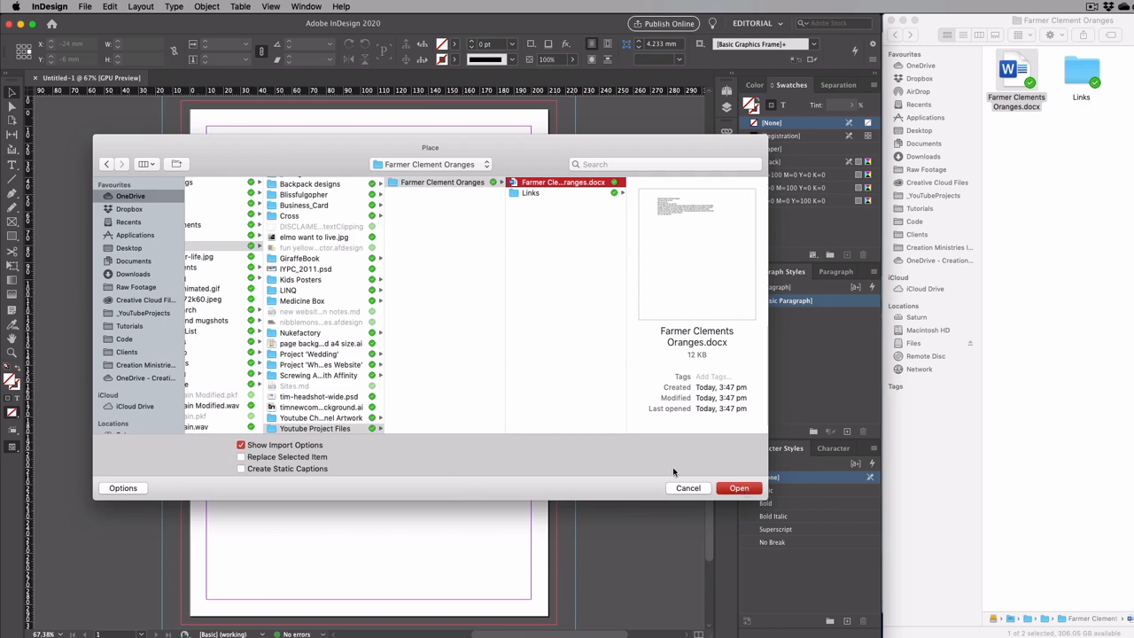
pyautogui.click(739, 489)
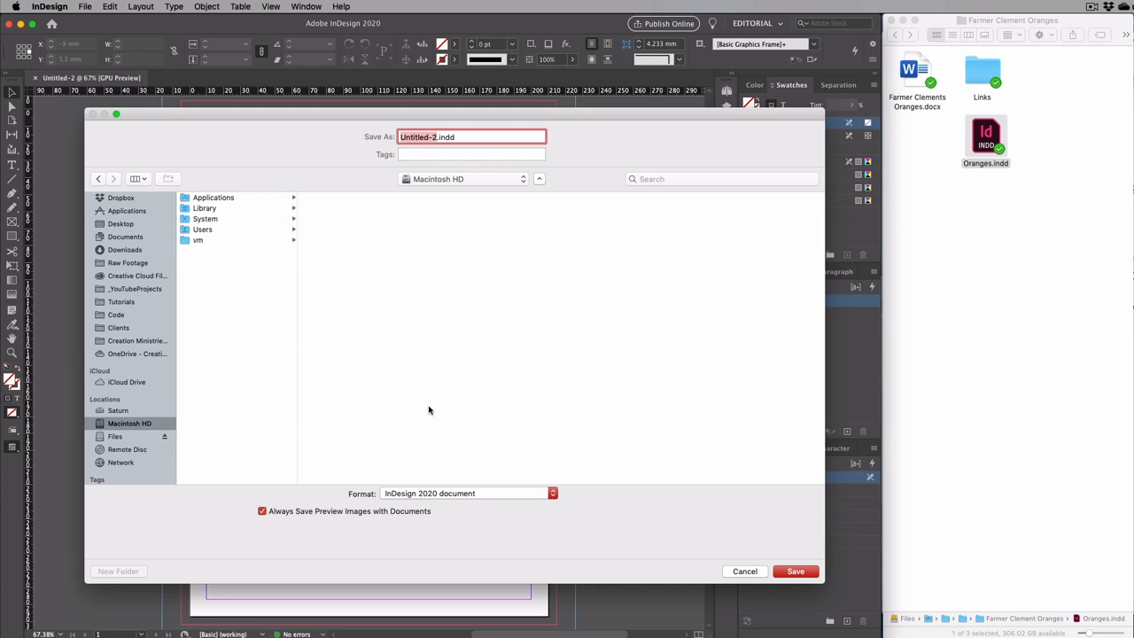
pyautogui.moveTo(1036, 205)
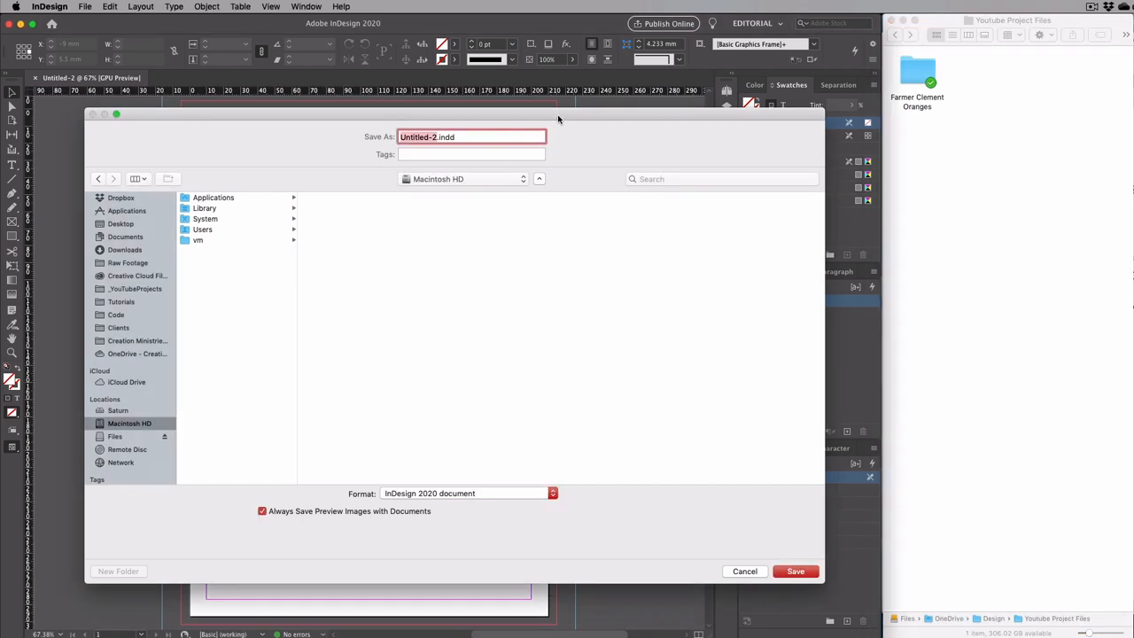
pyautogui.moveTo(588, 124)
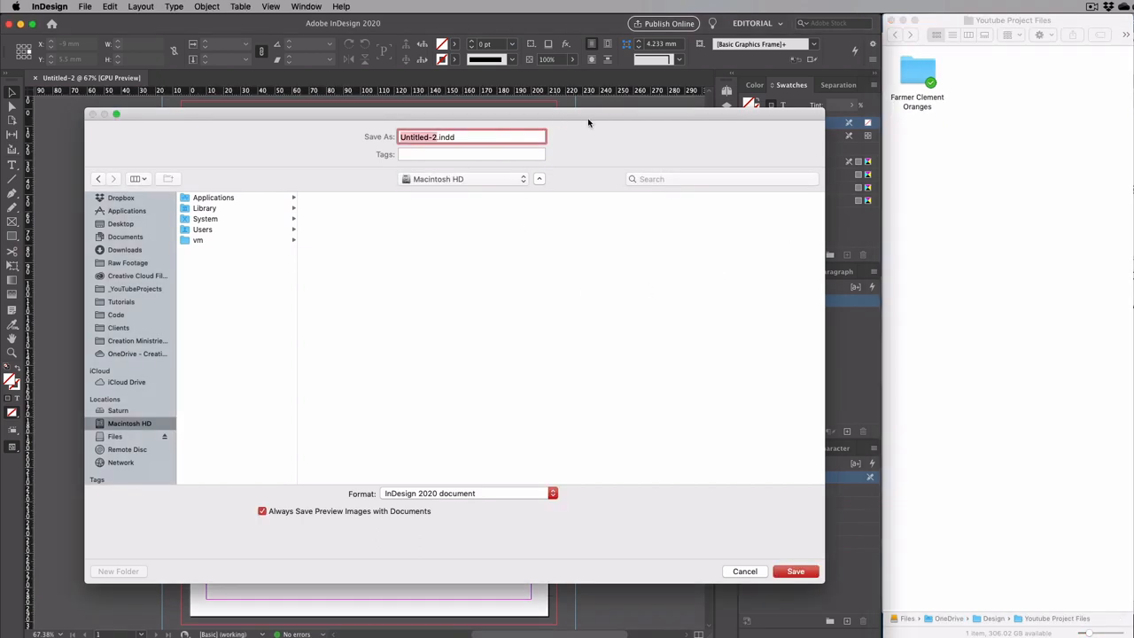
pyautogui.moveTo(647, 142)
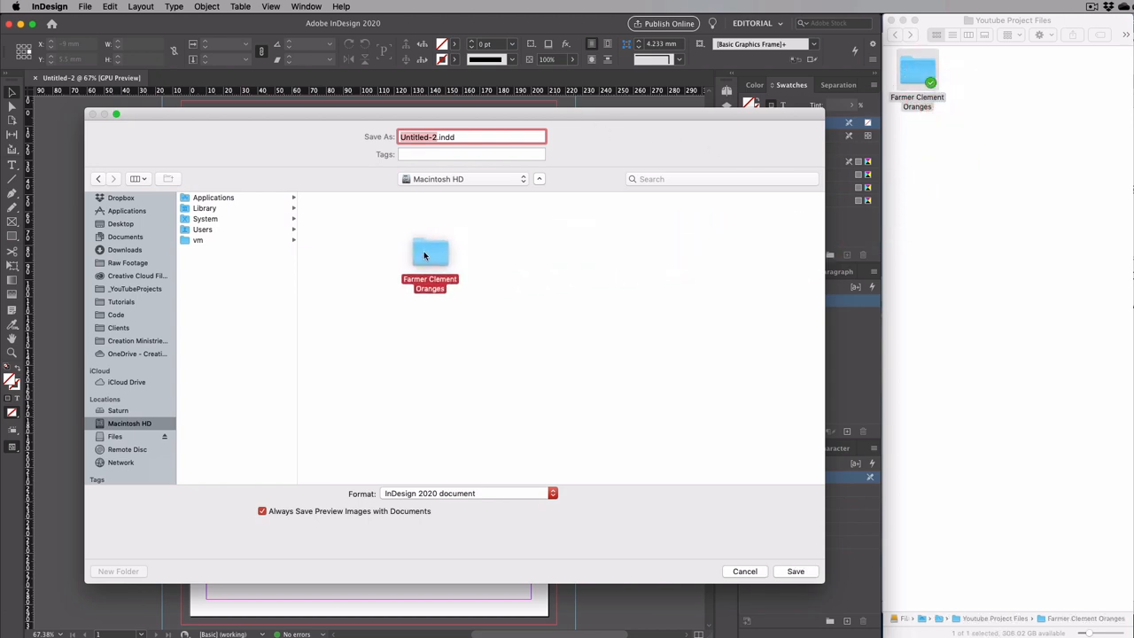
# Make the dragged-in Farmer Clement Oranges folder the save location.
pyautogui.doubleClick(428, 252)
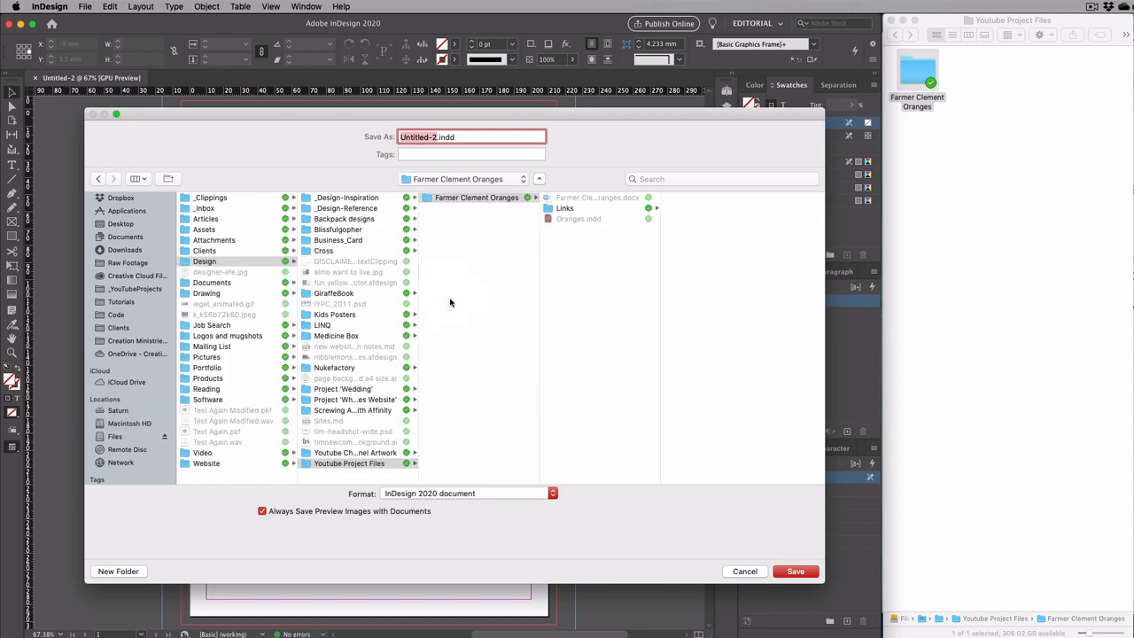
pyautogui.moveTo(574, 316)
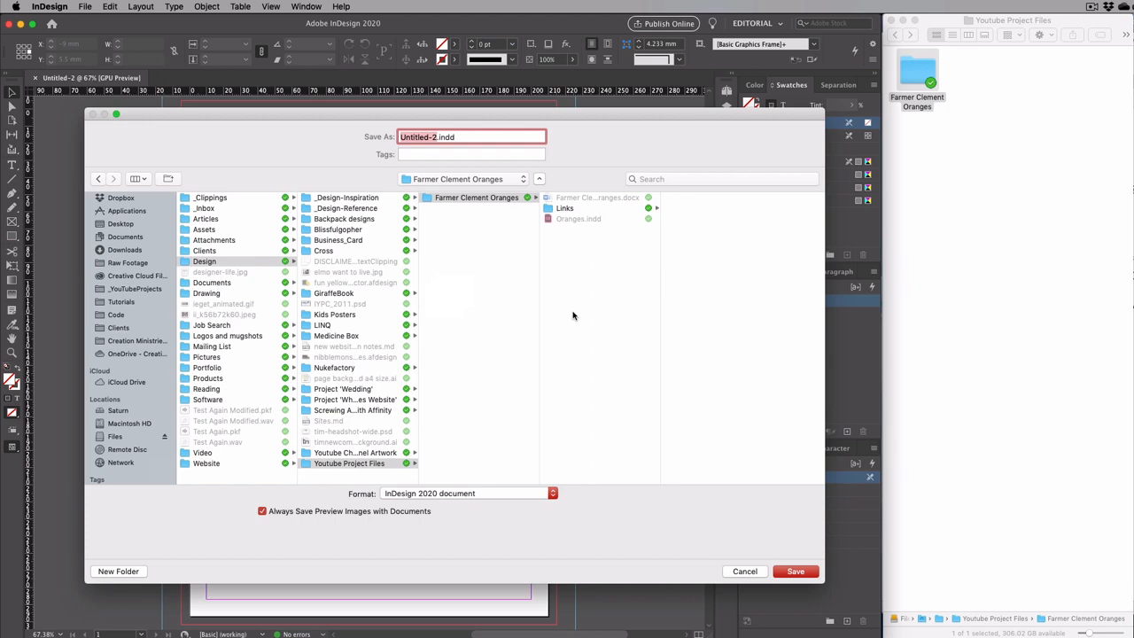
pyautogui.moveTo(570, 298)
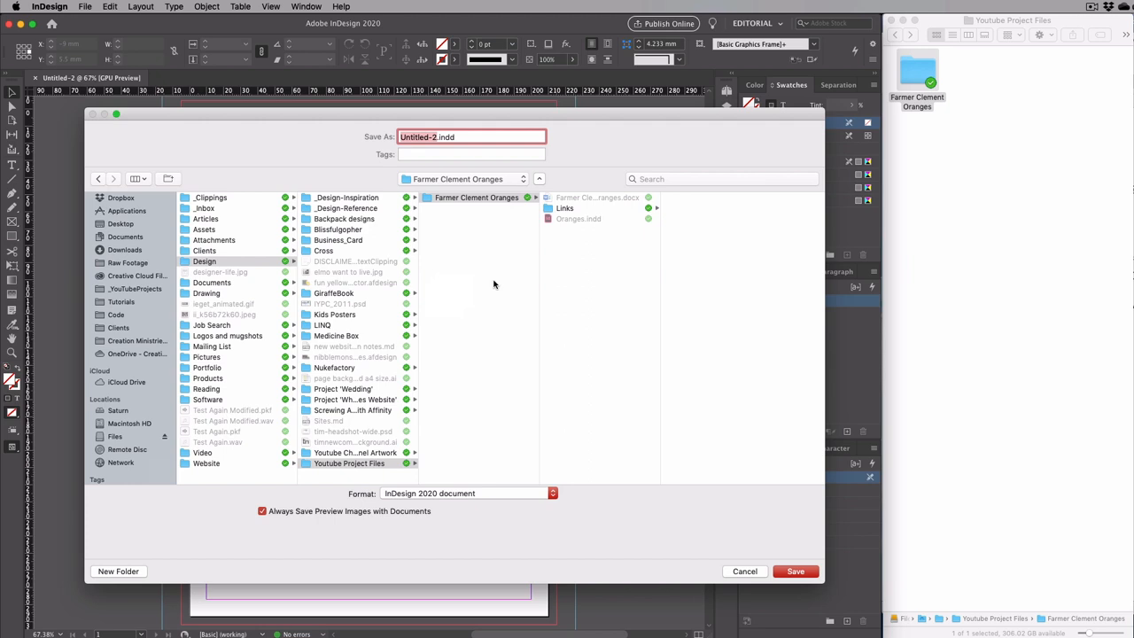
pyautogui.moveTo(980, 83)
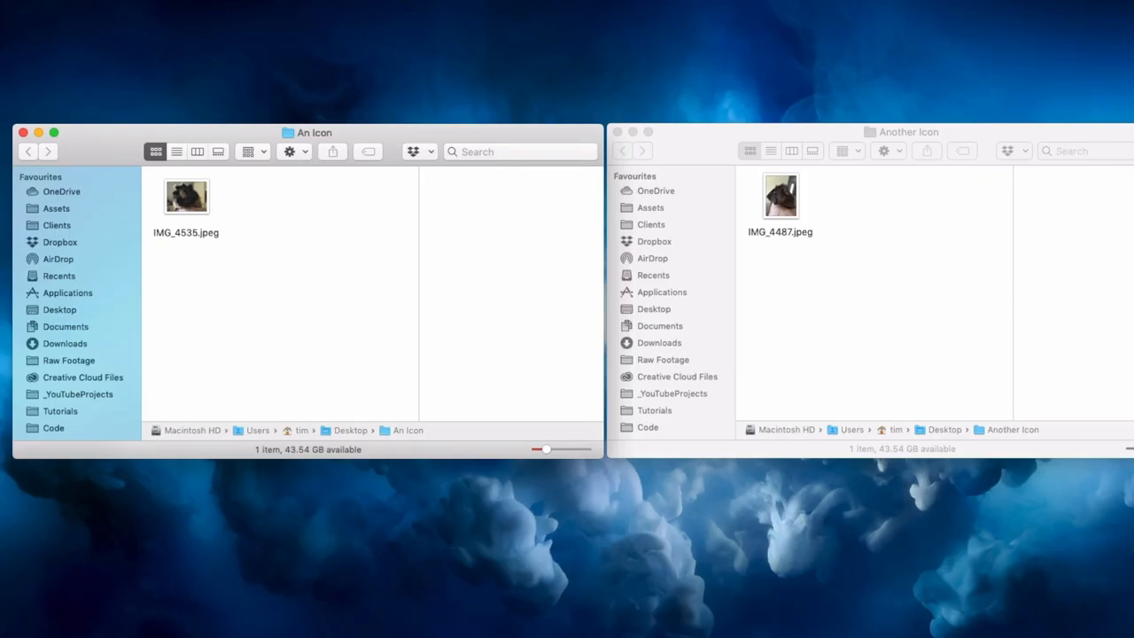
pyautogui.moveTo(37, 131)
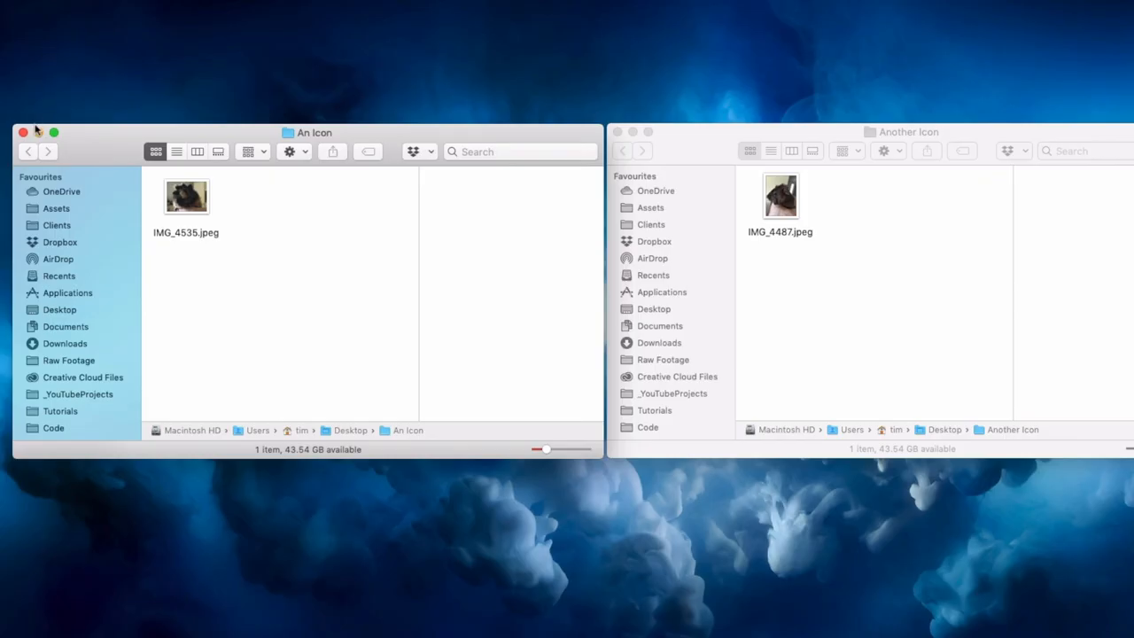
pyautogui.moveTo(145, 144)
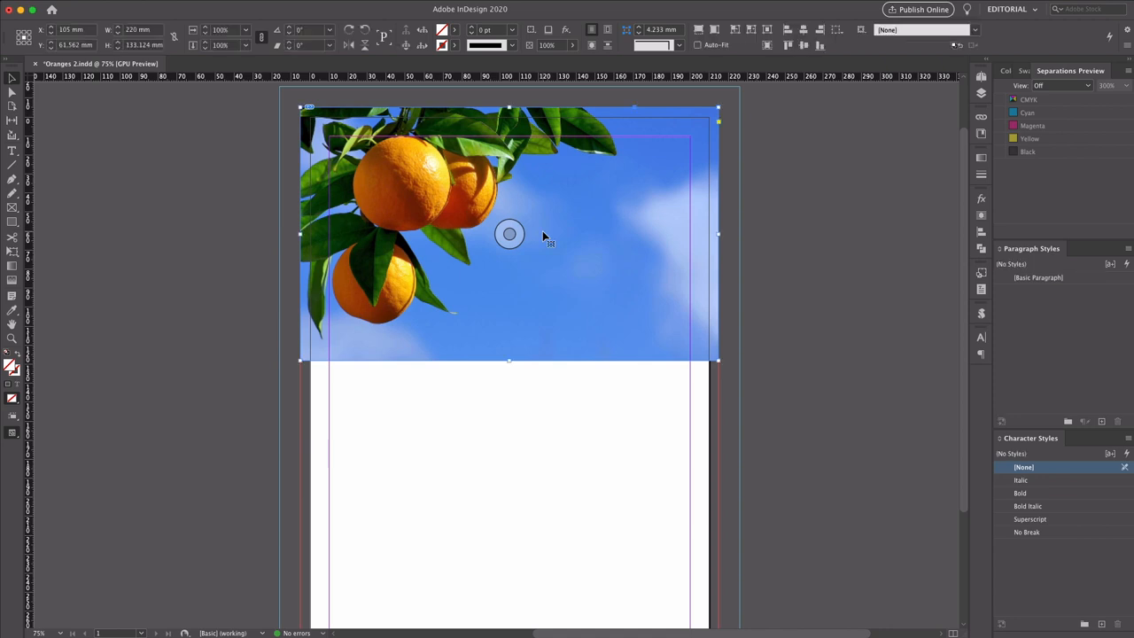
pyautogui.moveTo(545, 238)
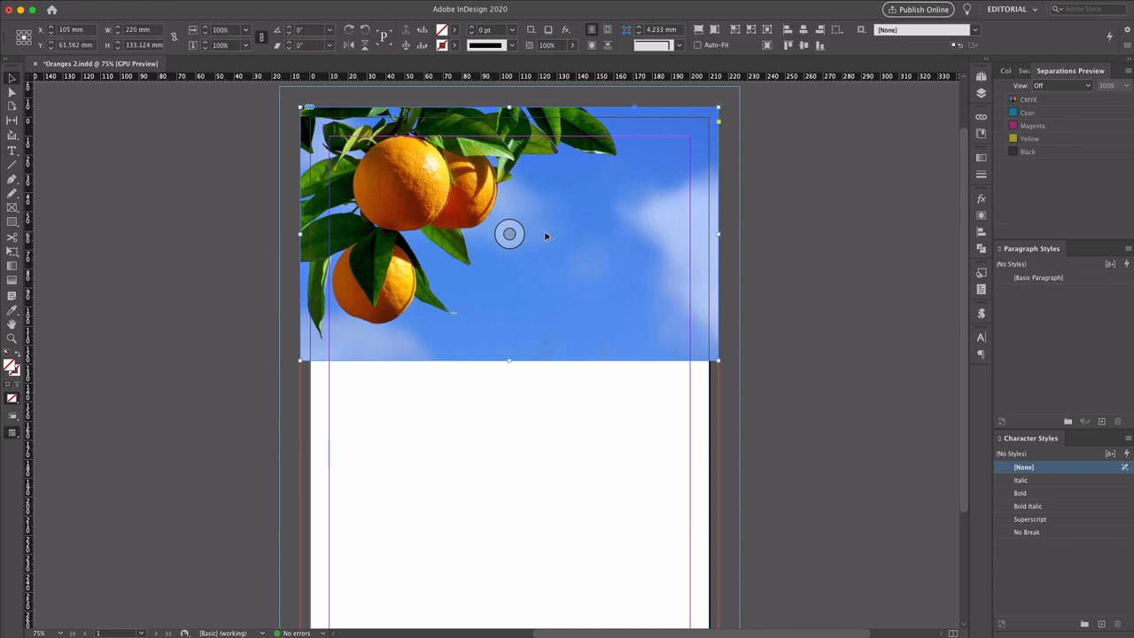
# Bring up the Select menu over the oranges photo in Photoshop.
pyautogui.click(244, 7)
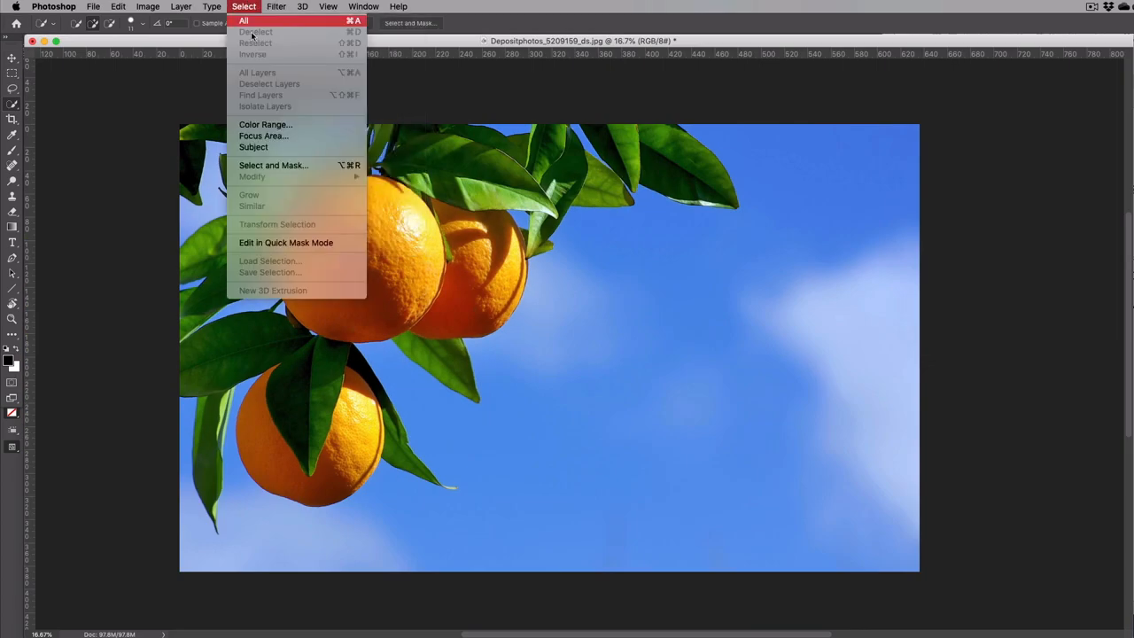
# Use Color Range and sample the blue sky to select it.
pyautogui.click(266, 123)
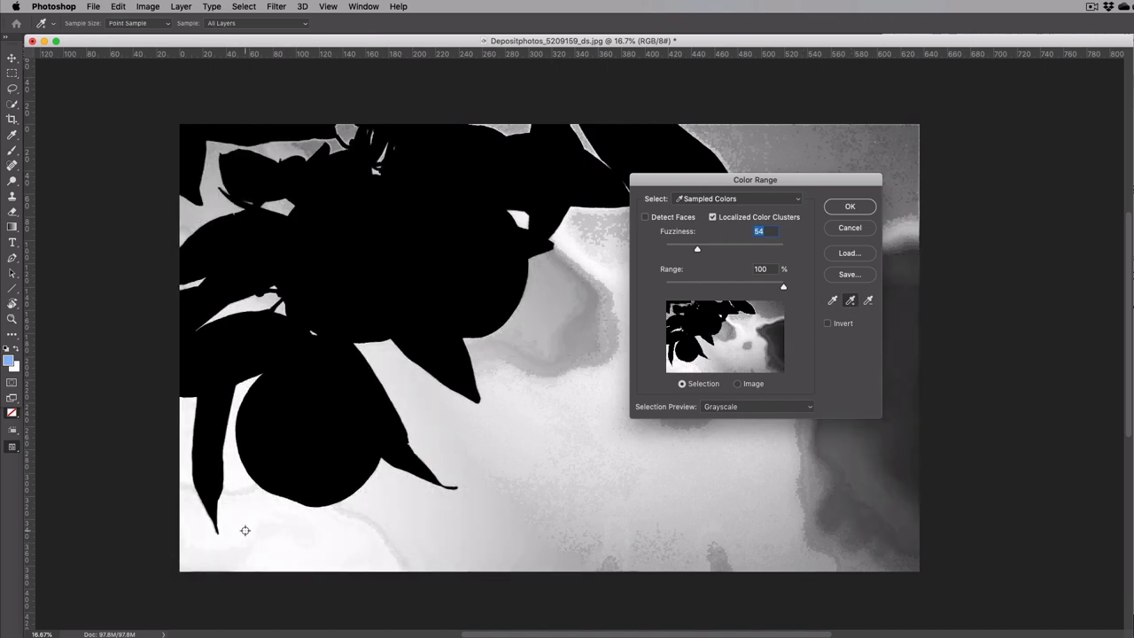
pyautogui.click(849, 205)
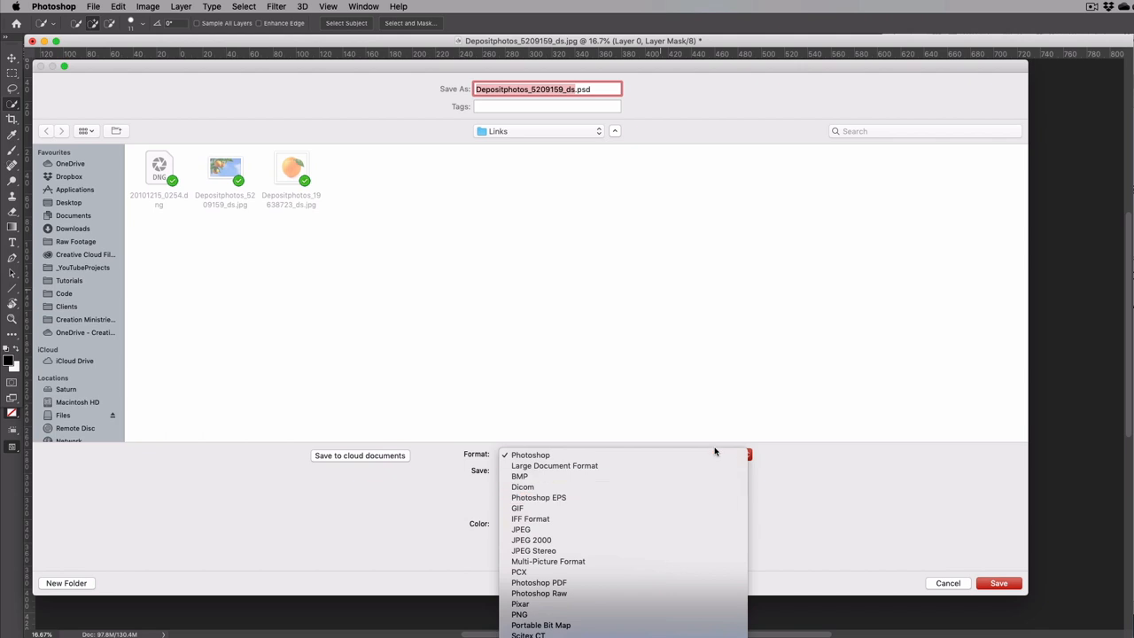
# Save the masked photo in Photoshop format into the Links folder.
pyautogui.click(529, 453)
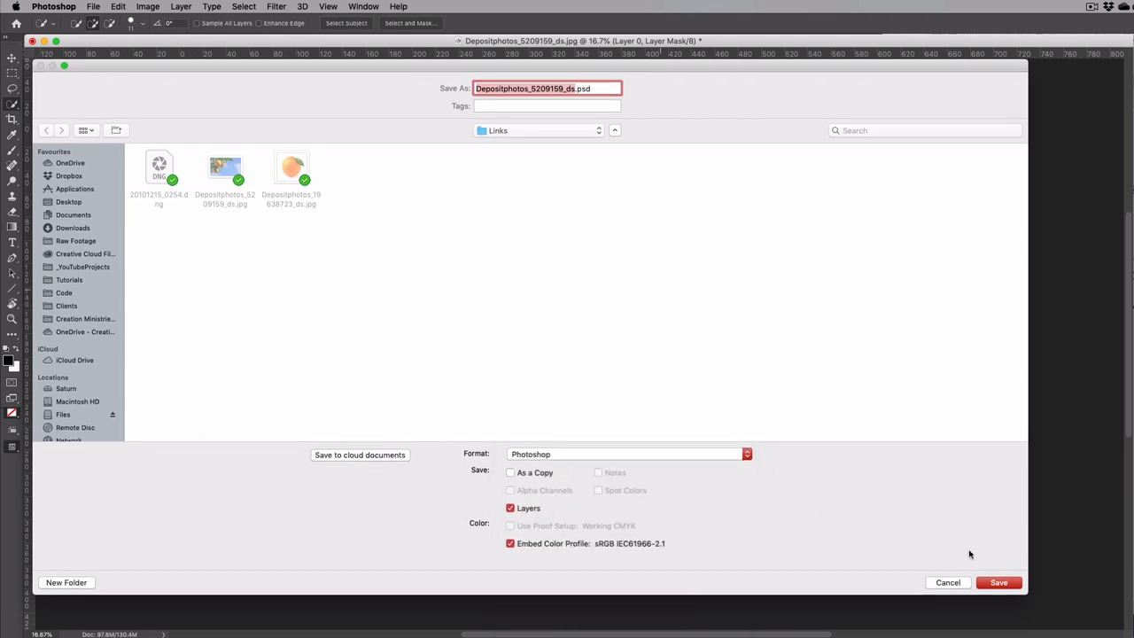
pyautogui.click(999, 581)
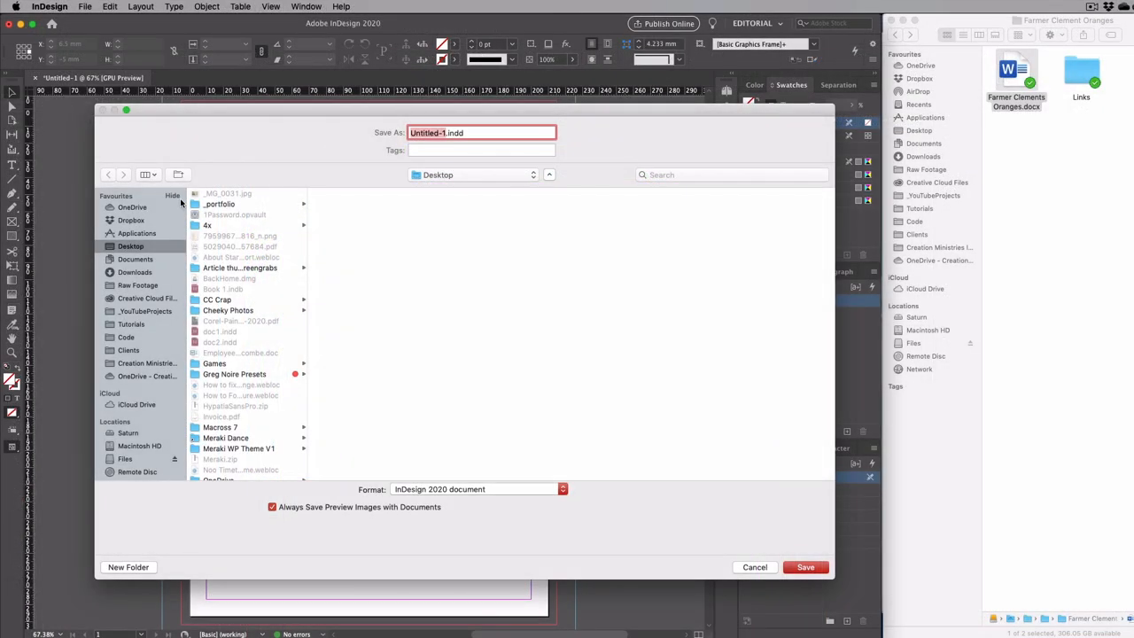
pyautogui.moveTo(232, 225)
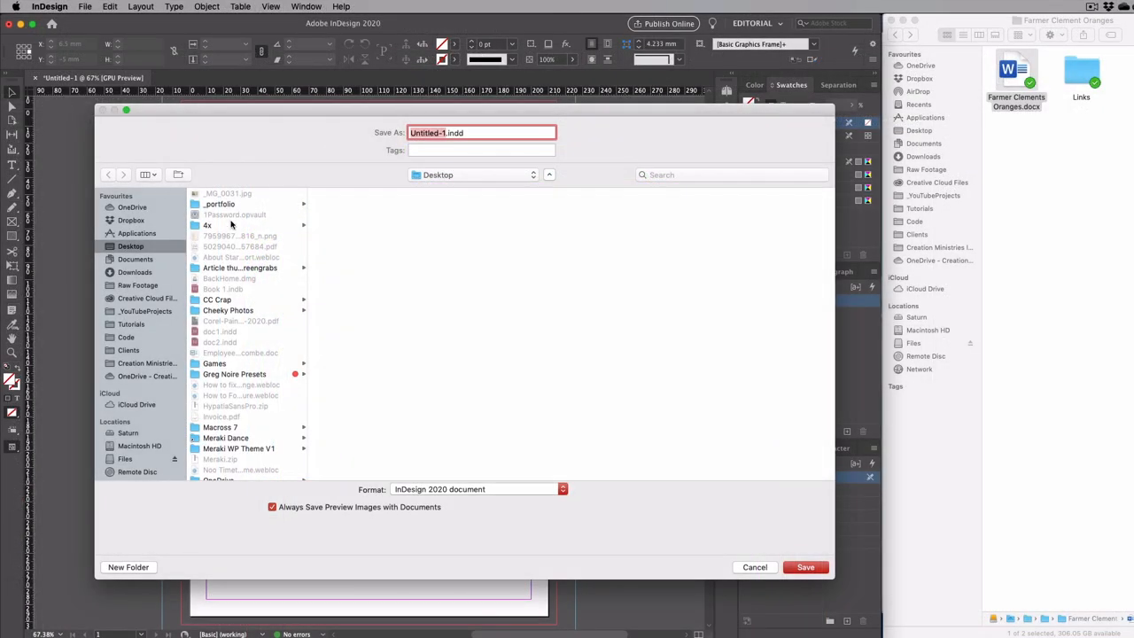
pyautogui.moveTo(1084, 127)
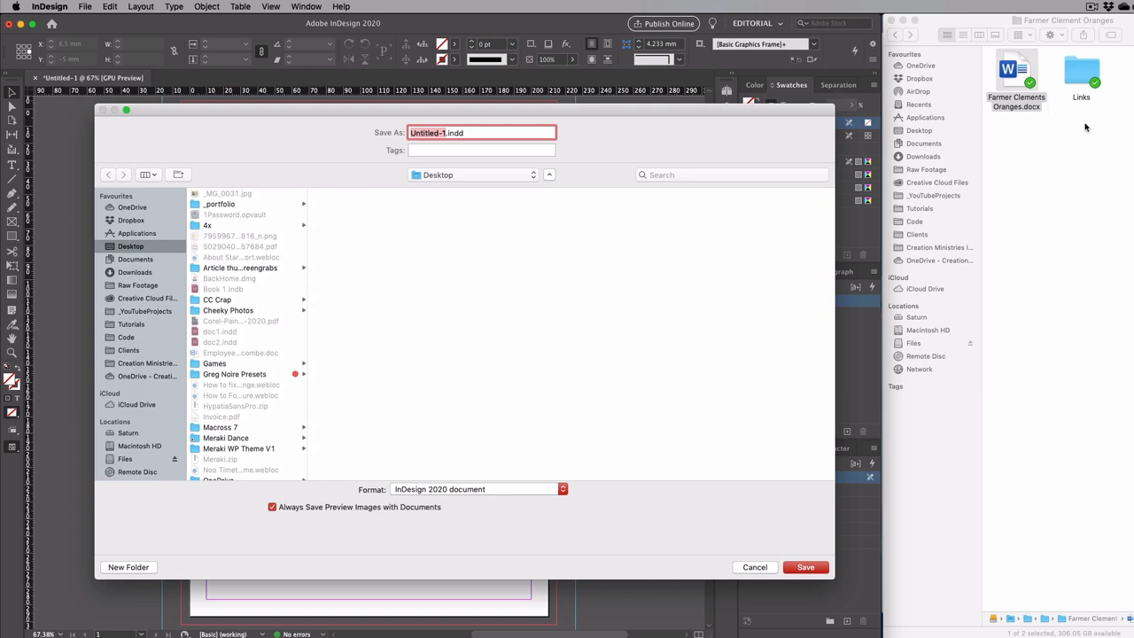
pyautogui.moveTo(1017, 21)
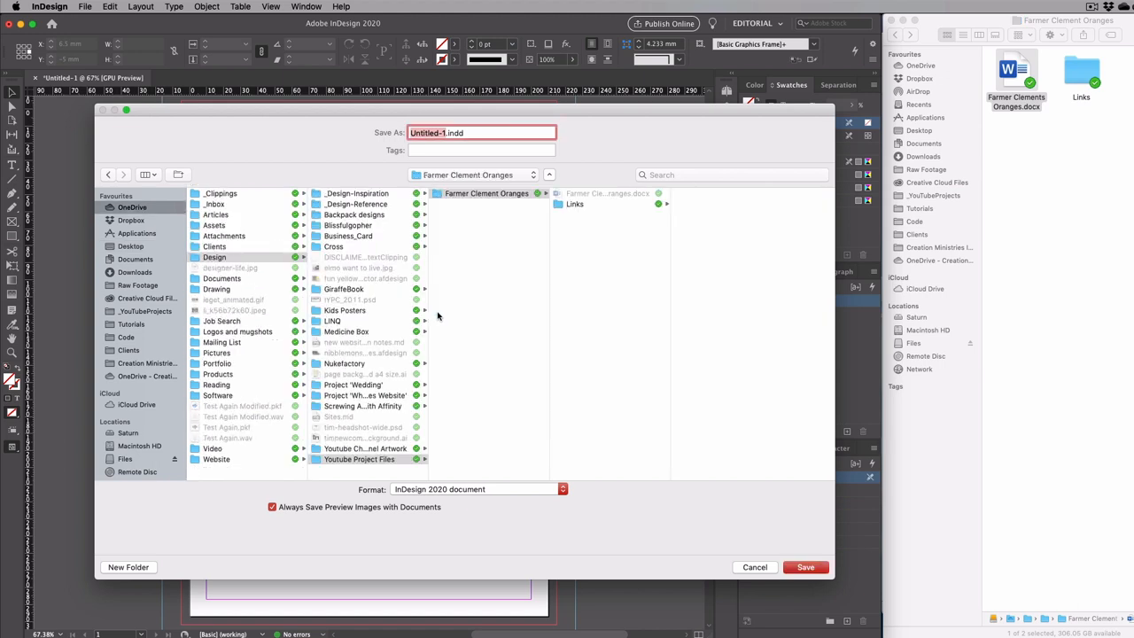
pyautogui.moveTo(630, 102)
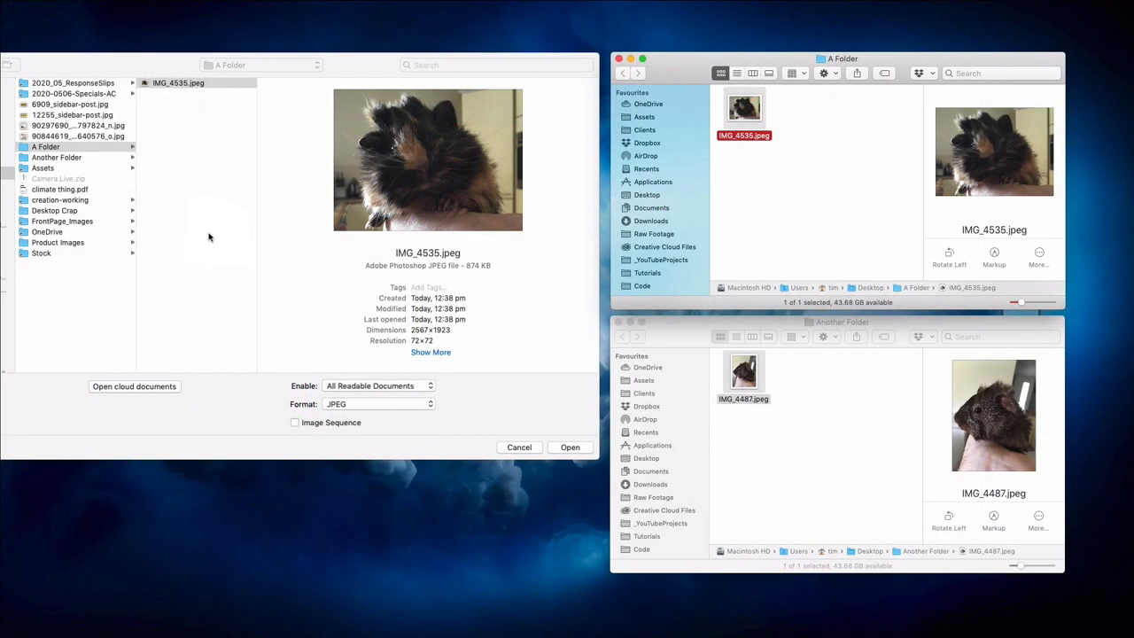
# Open the guinea pig photo IMG_4535.jpeg from Photoshop's Open dialog.
pyautogui.click(571, 447)
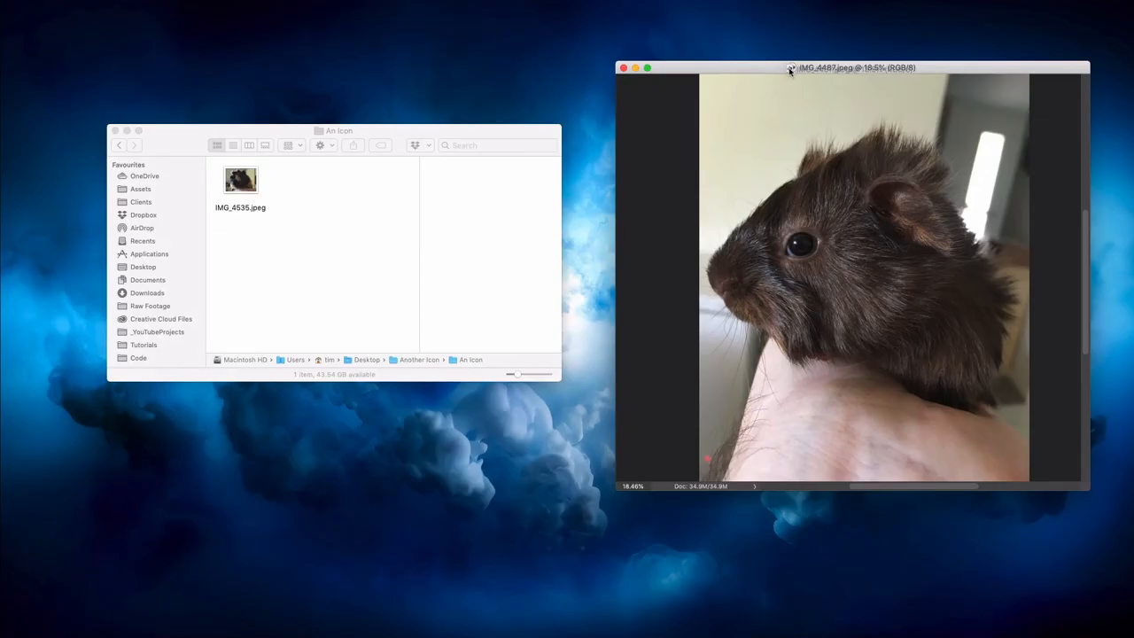